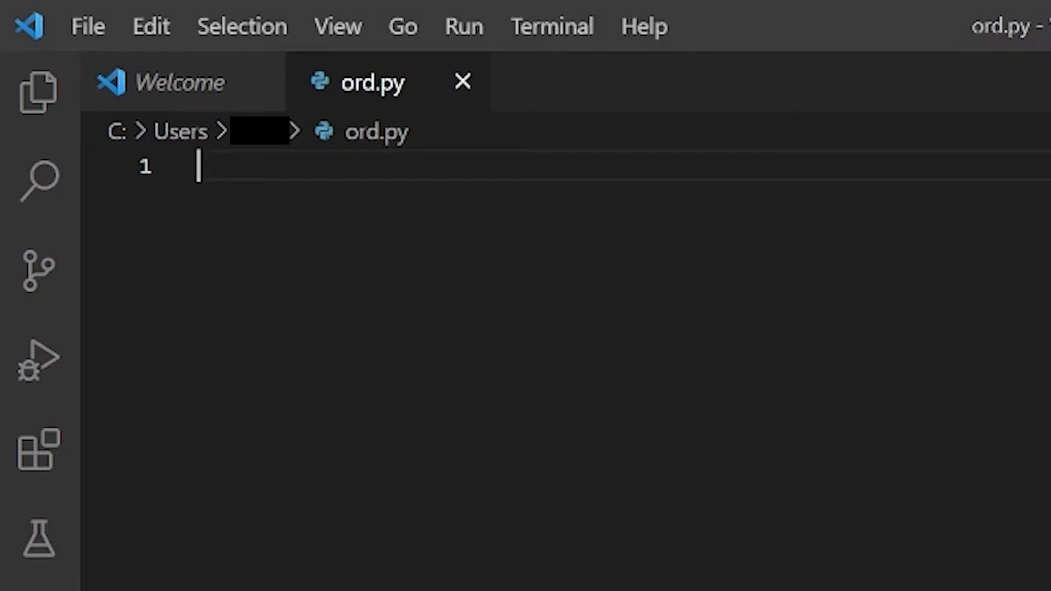
Draft an ord(character) line using the string "a", erasing a half-typed attempt
type("ord")
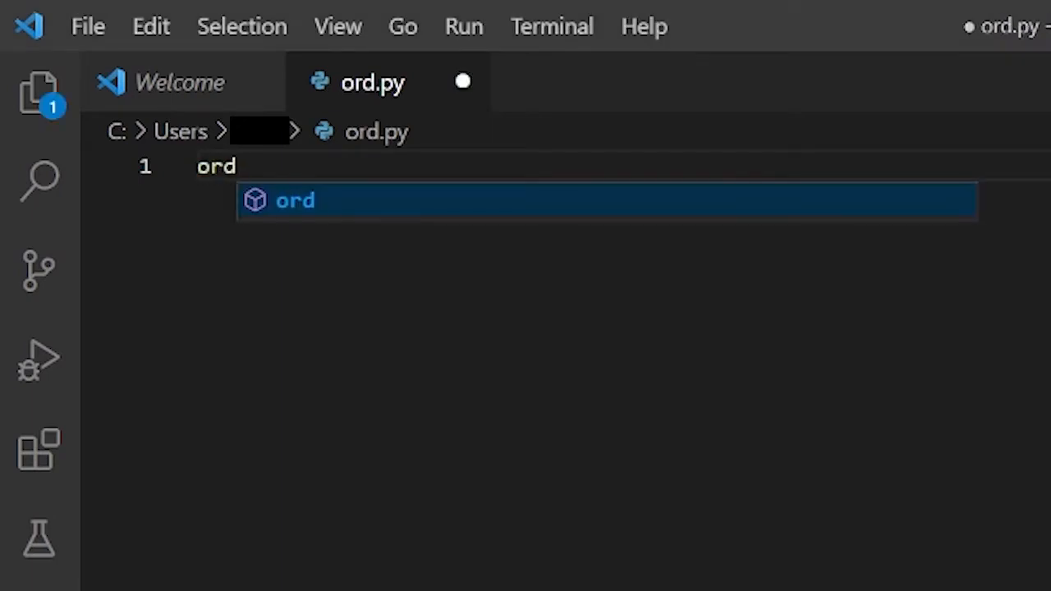
type("(char)")
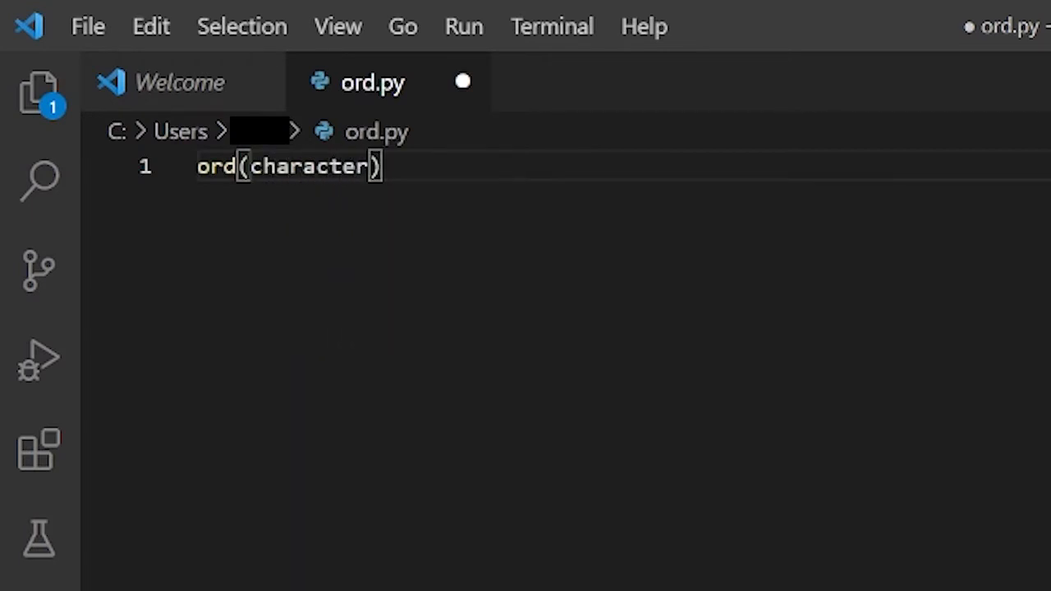
key("Ctrl+a")
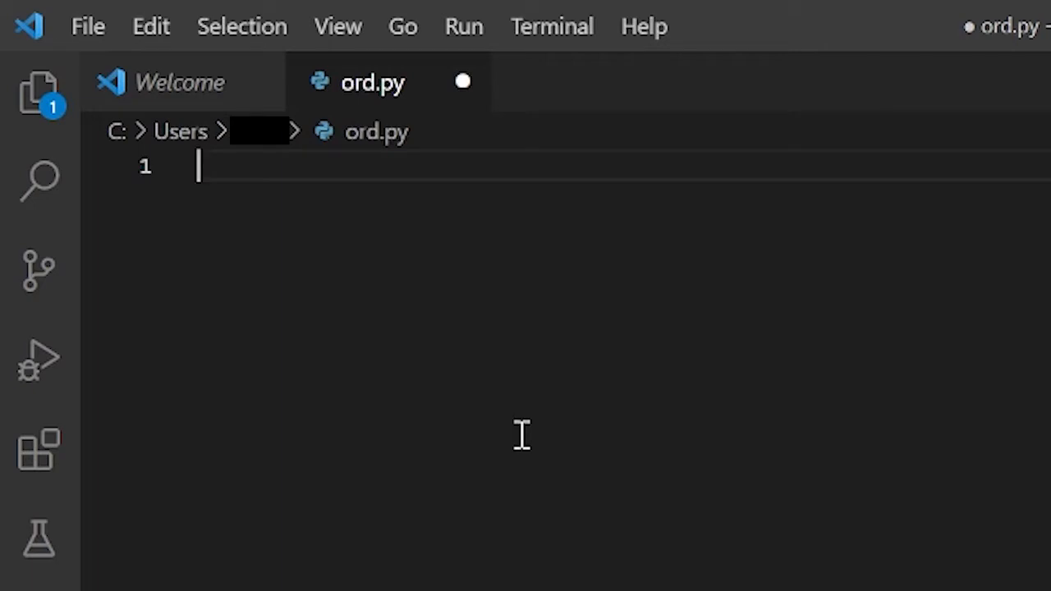
type("ord(character)")
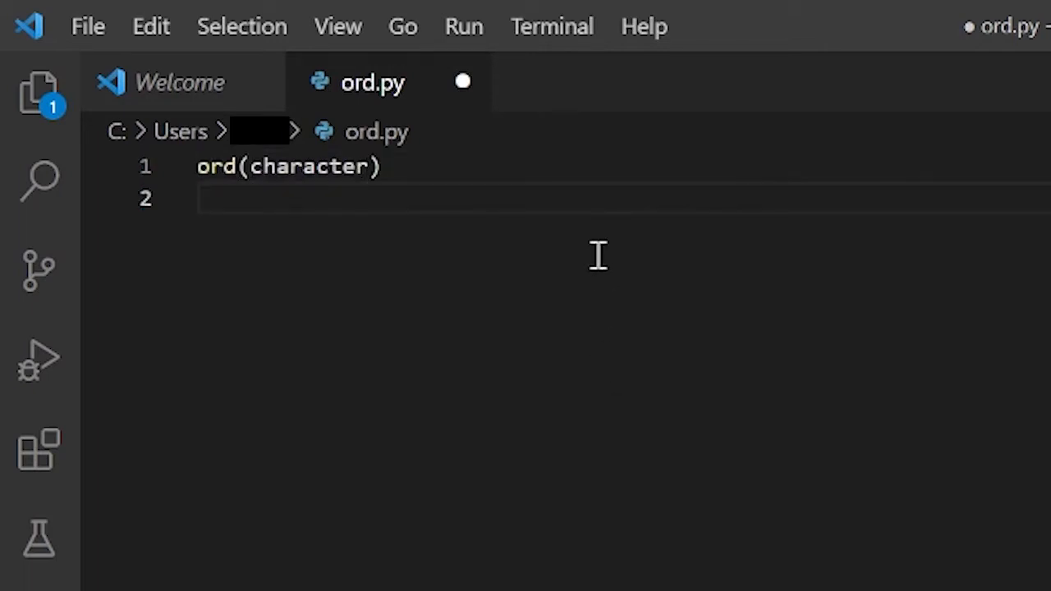
type("\"a\"")
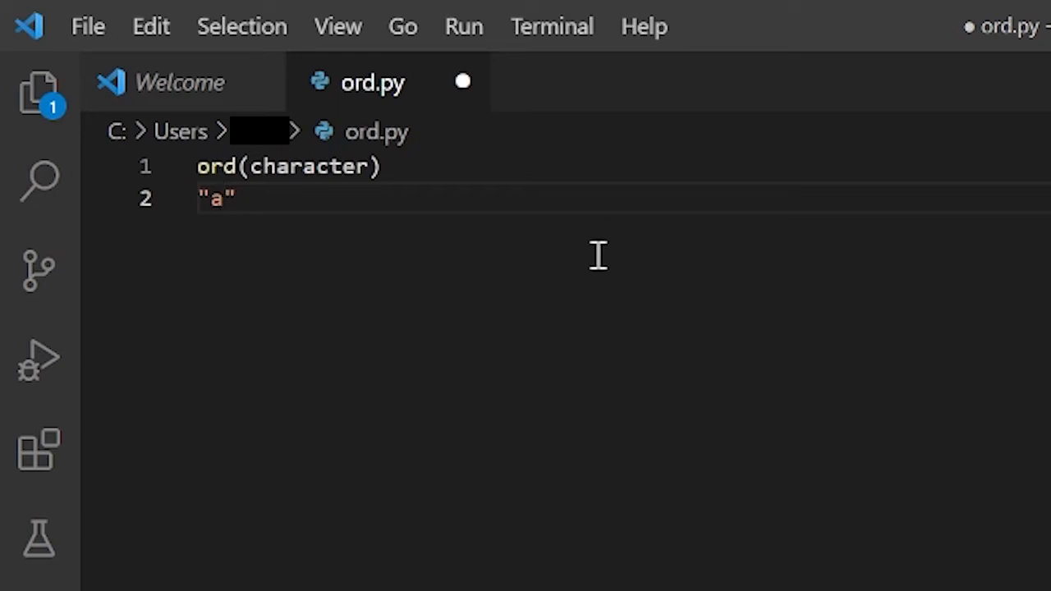
mouse_move(442, 165)
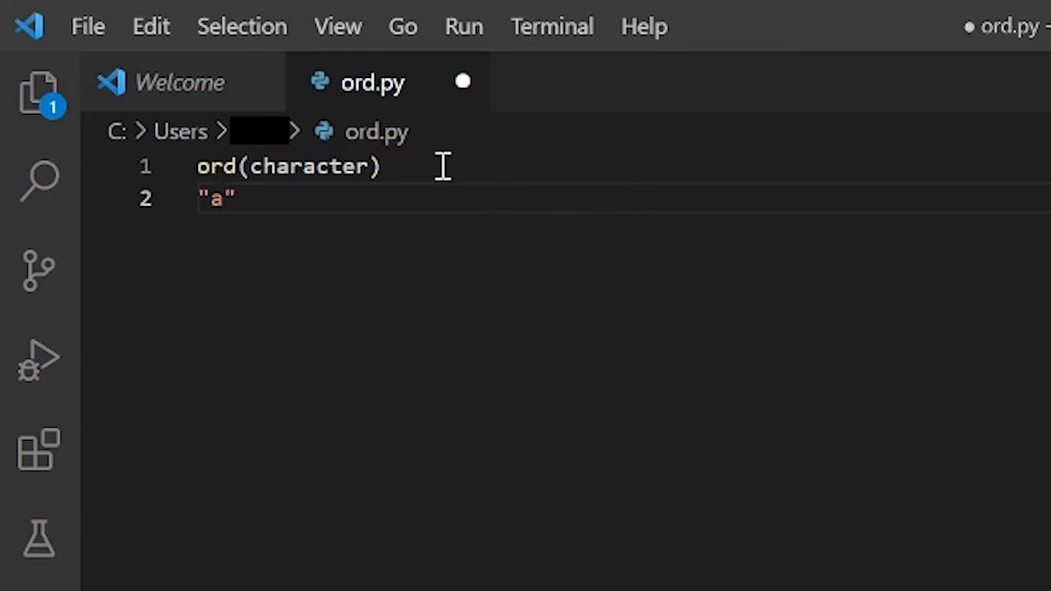
mouse_move(283, 185)
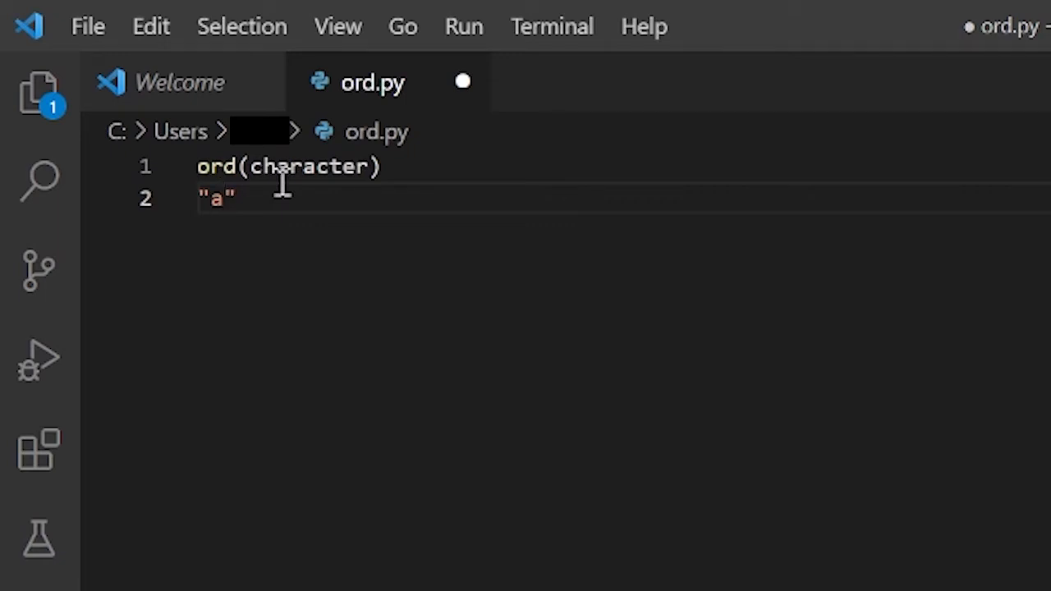
left_click(217, 197)
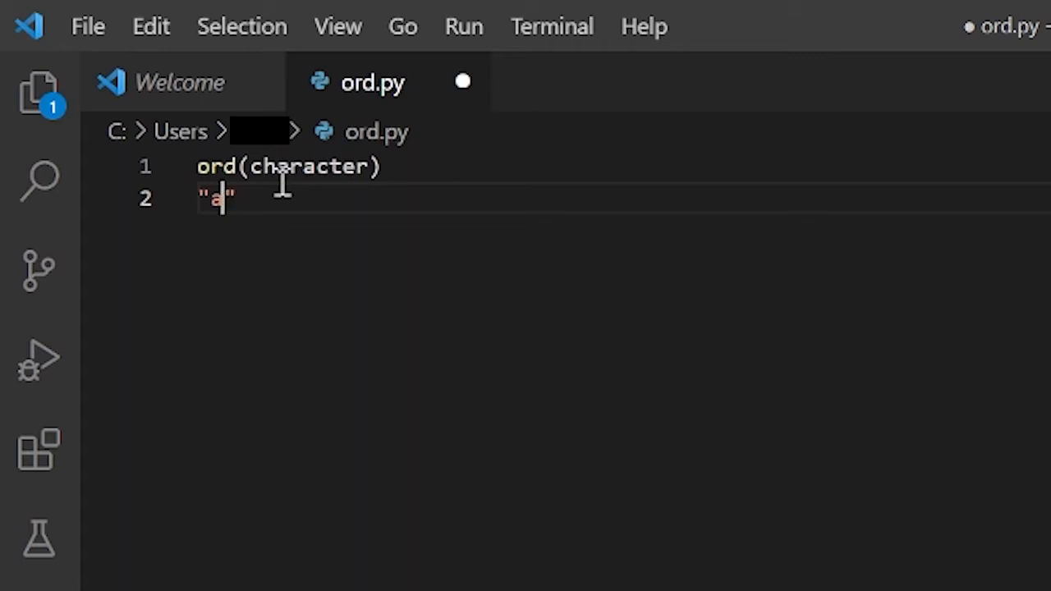
Replace all code in ord.py with print(ord("a"))
key("ctrl+a")
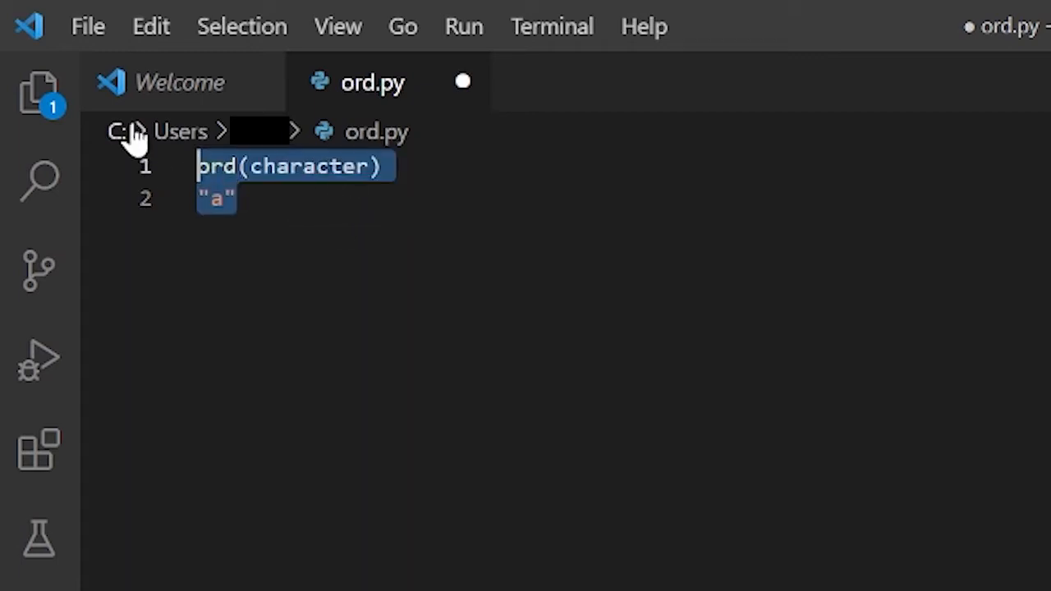
key("Delete")
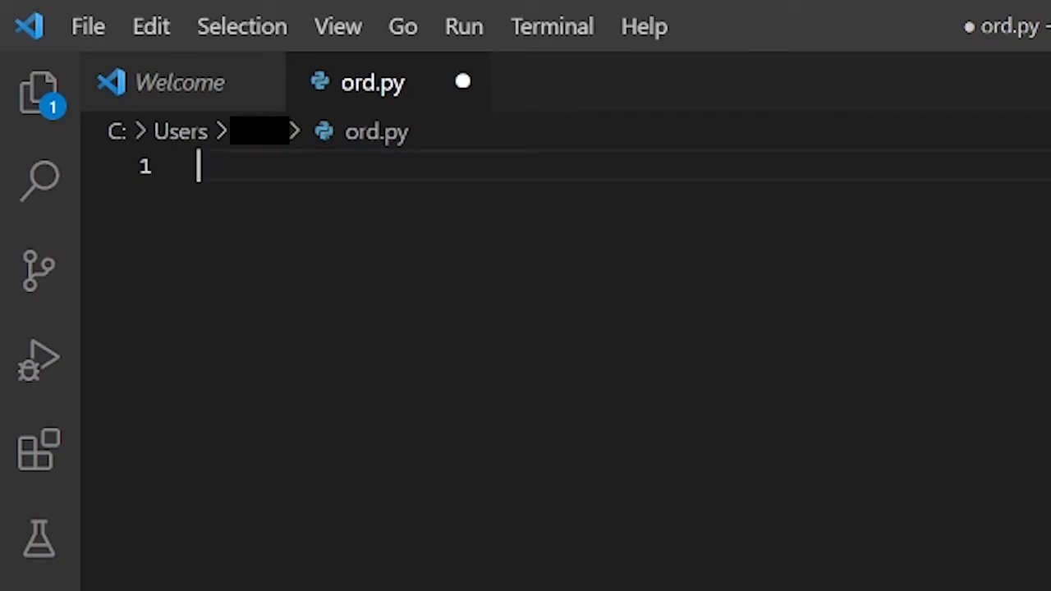
type("print(")
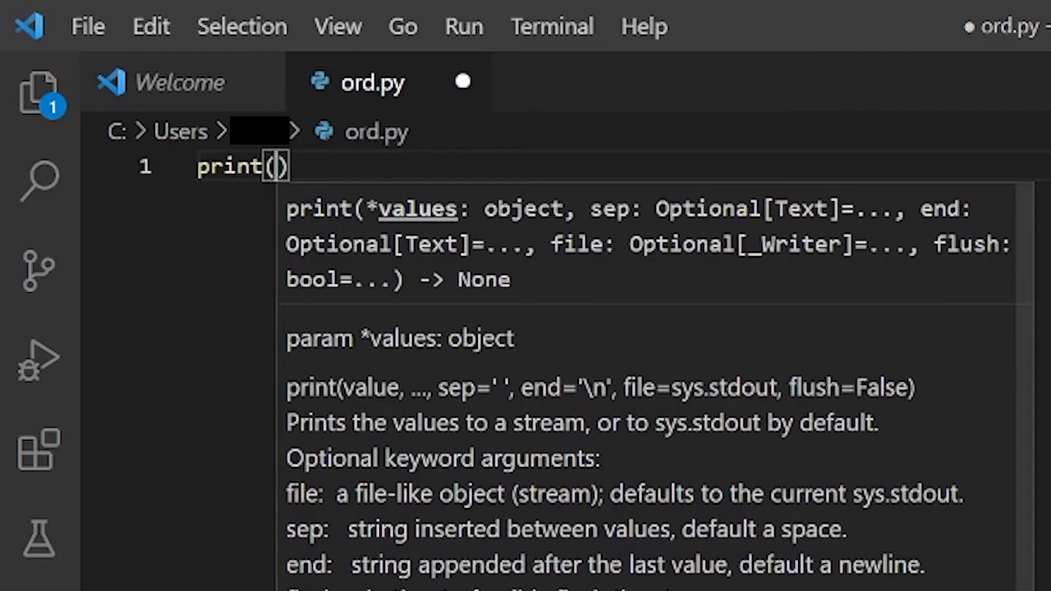
type("ord(\"\")")
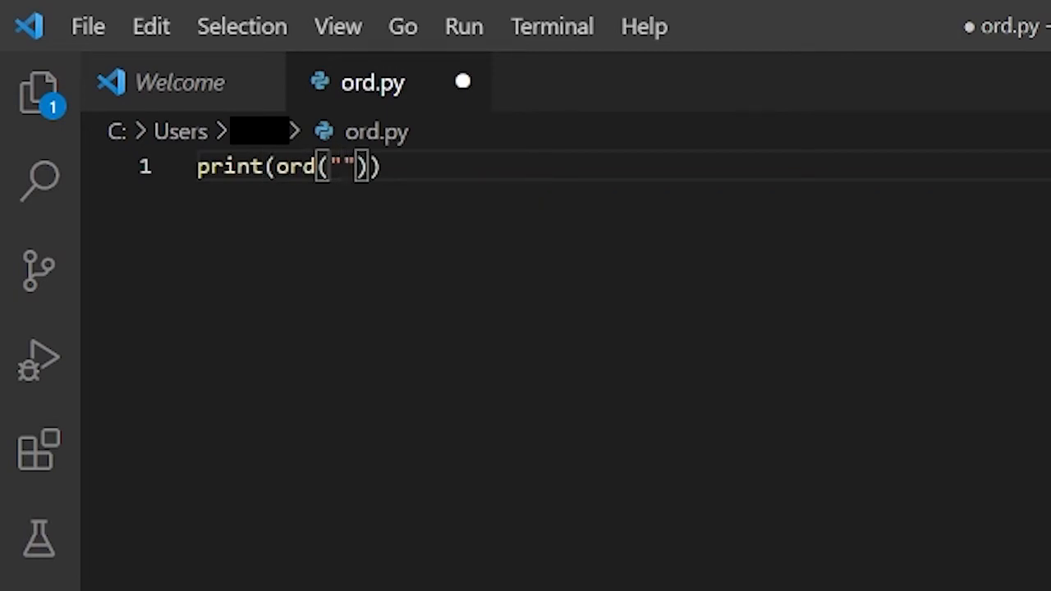
type("a")
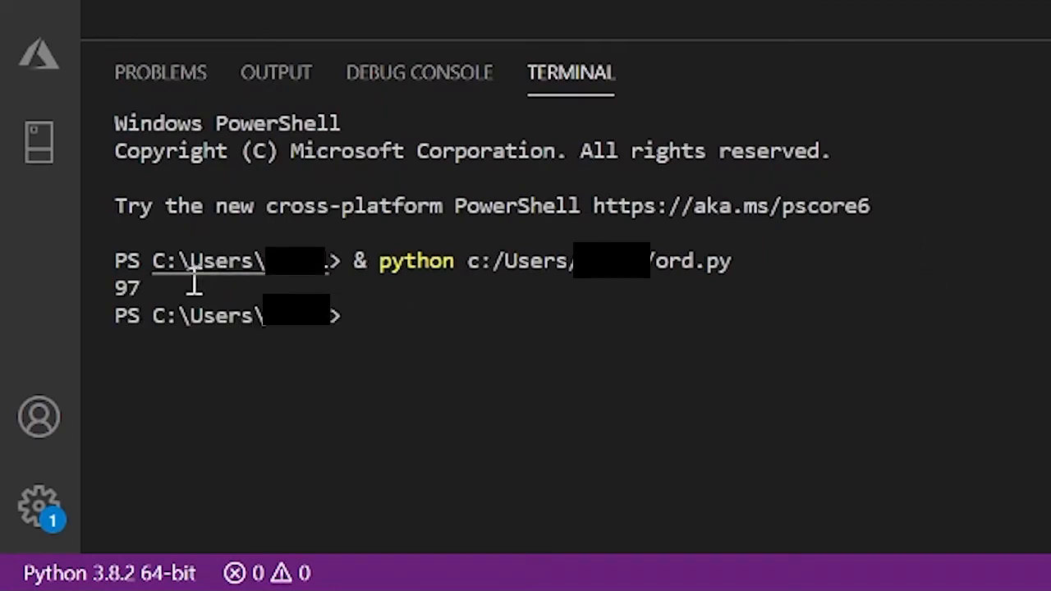
mouse_move(657, 441)
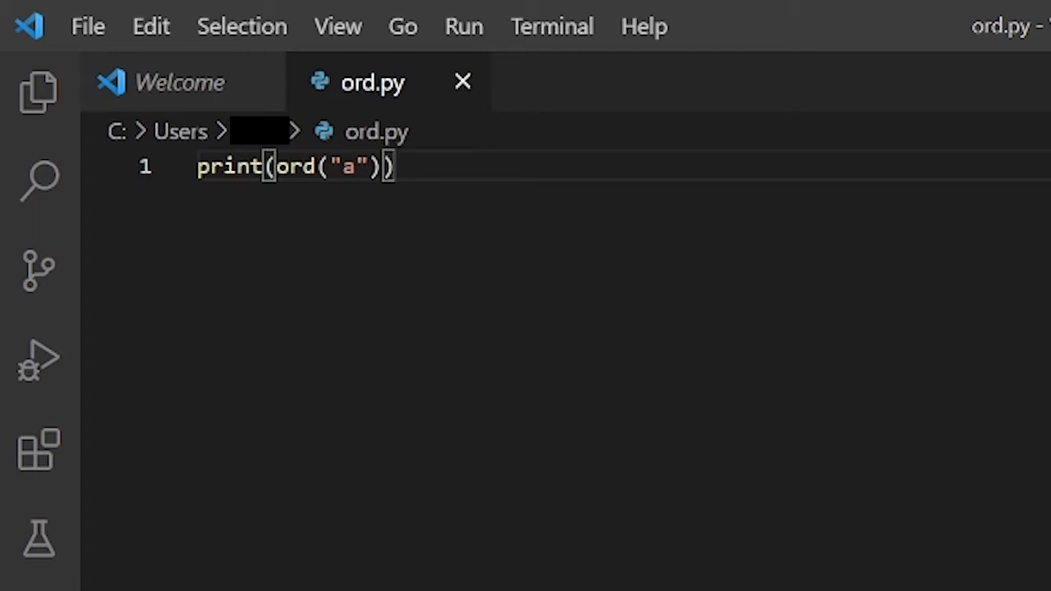
Add a new line, change the string to "ab", and select all code to delete
key("enter")
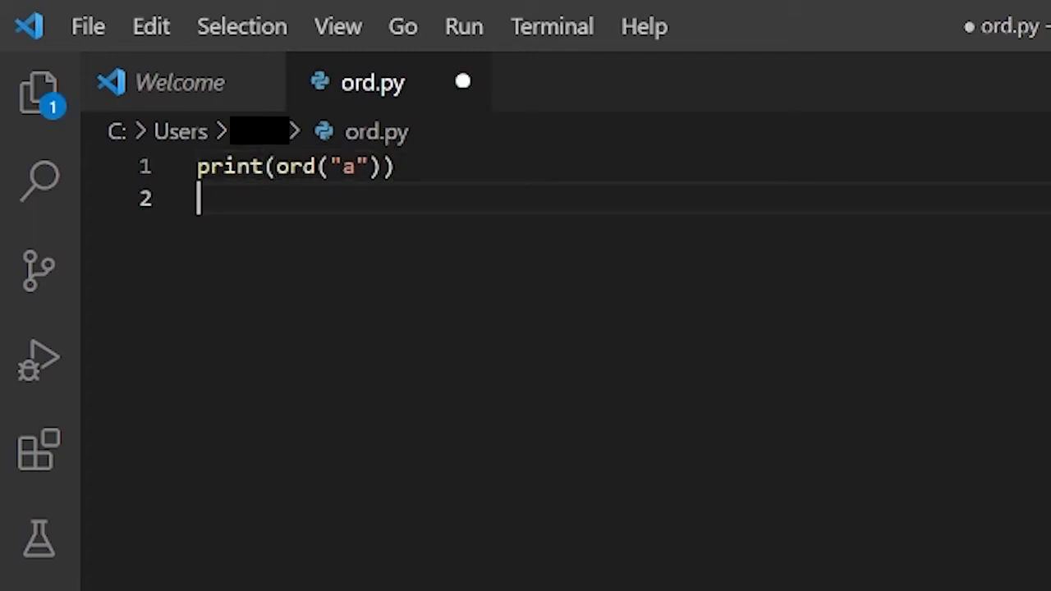
type("\"\"")
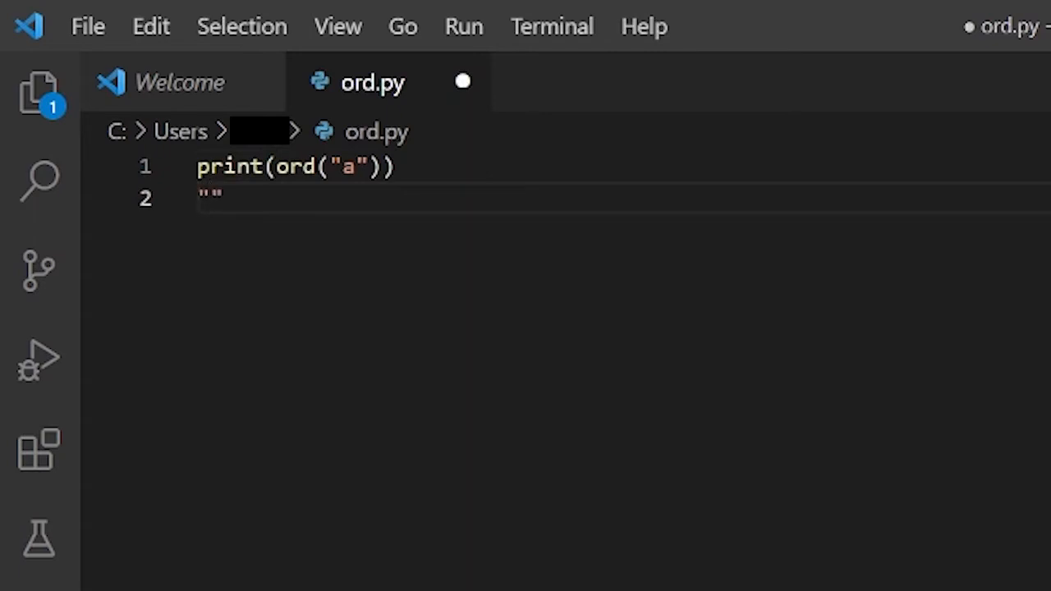
type("a")
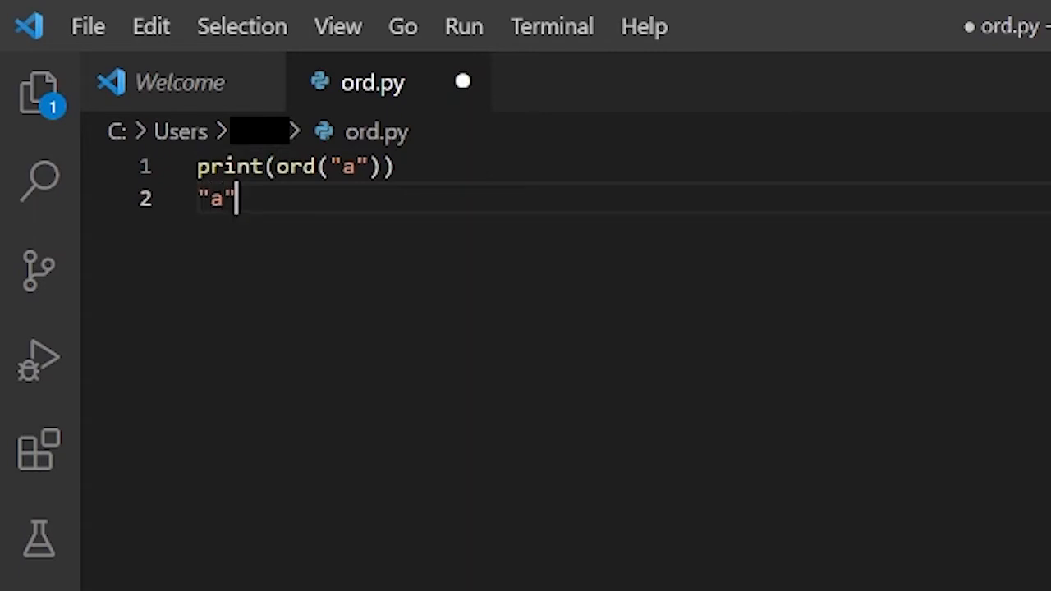
type("b")
key("enter")
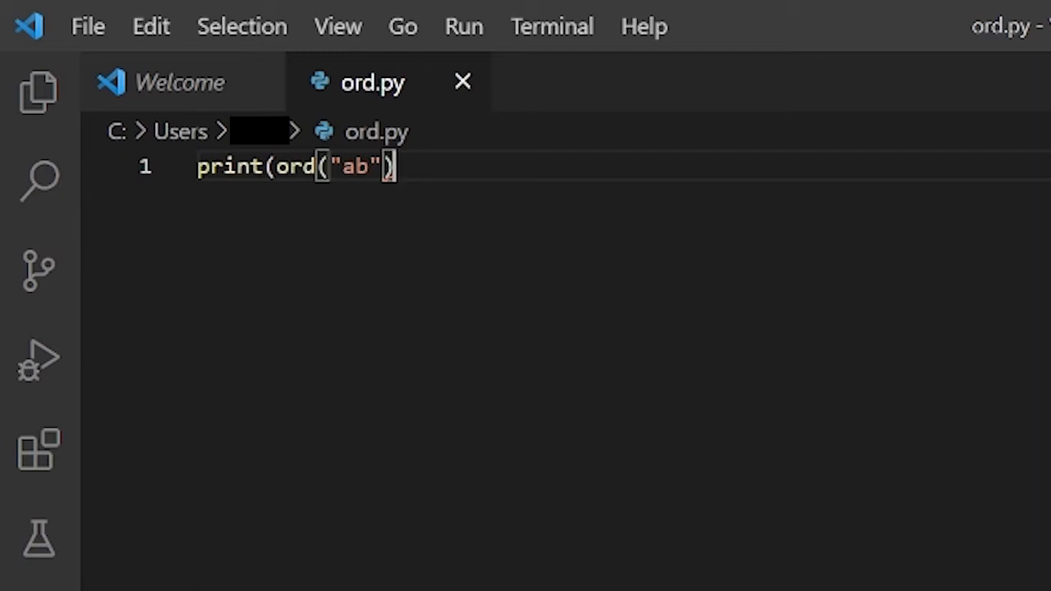
mouse_move(943, 203)
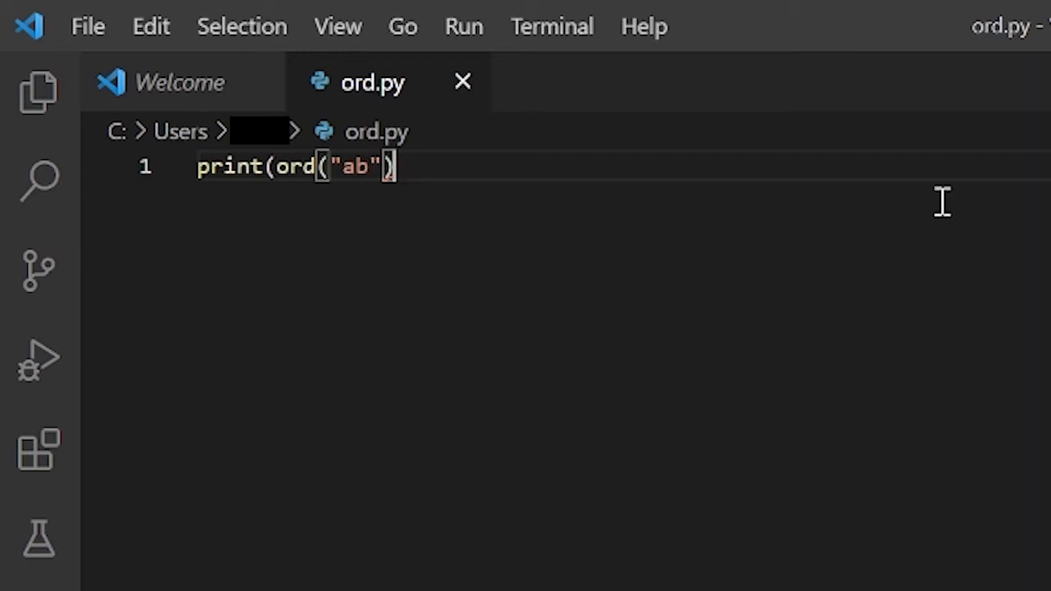
key("Ctrl+a")
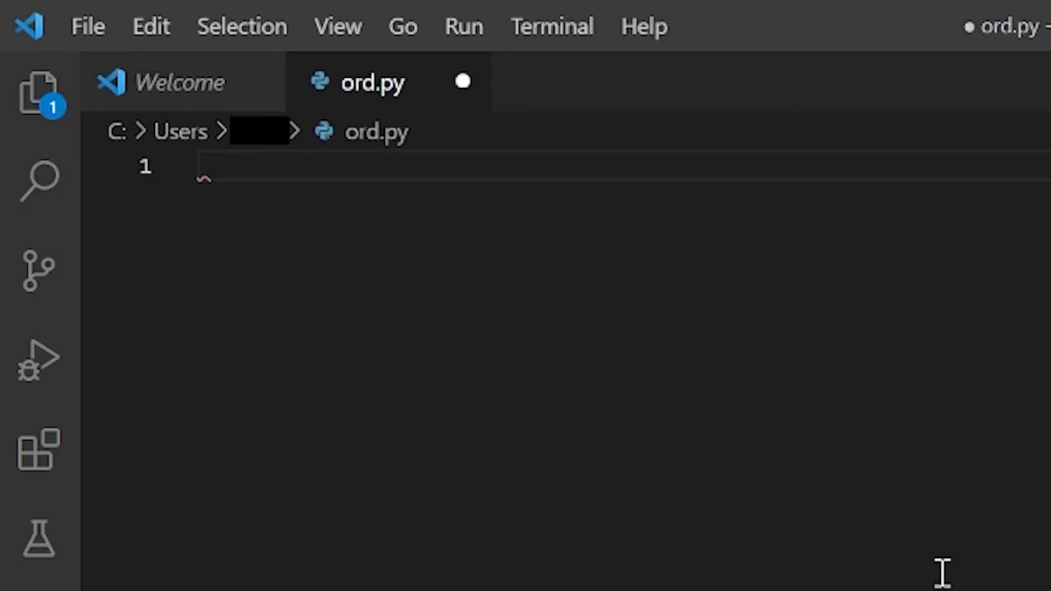
Define string = "FH Coding" and count = 0
type("string")
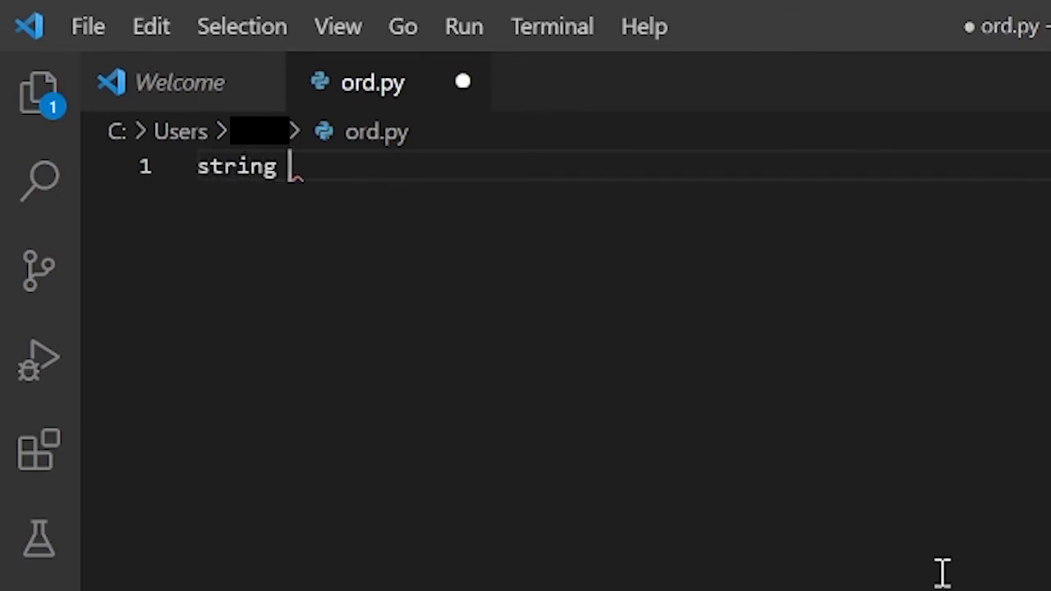
type("= \"\"")
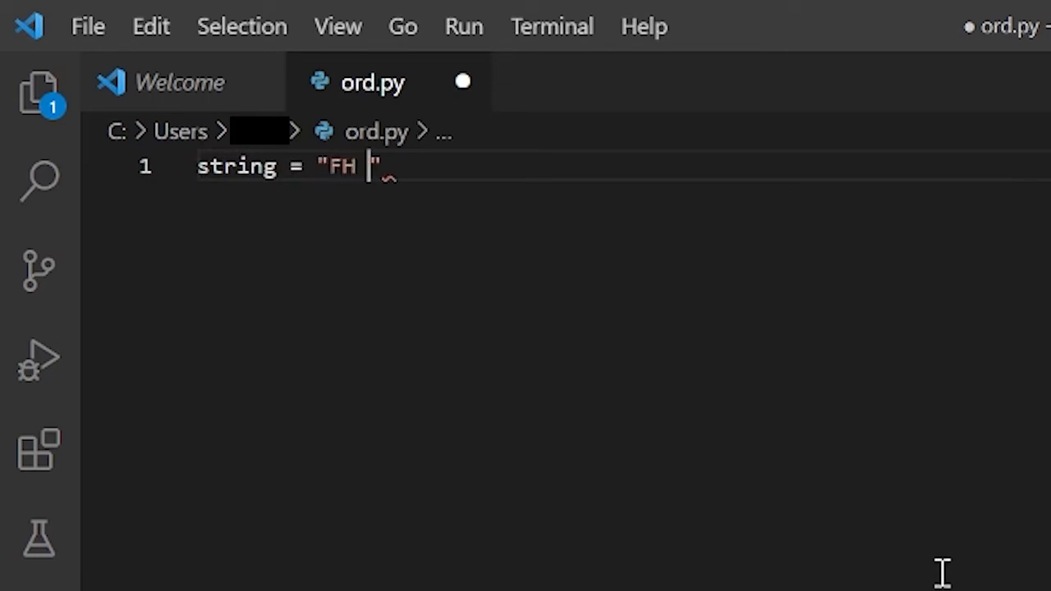
type("Coding")
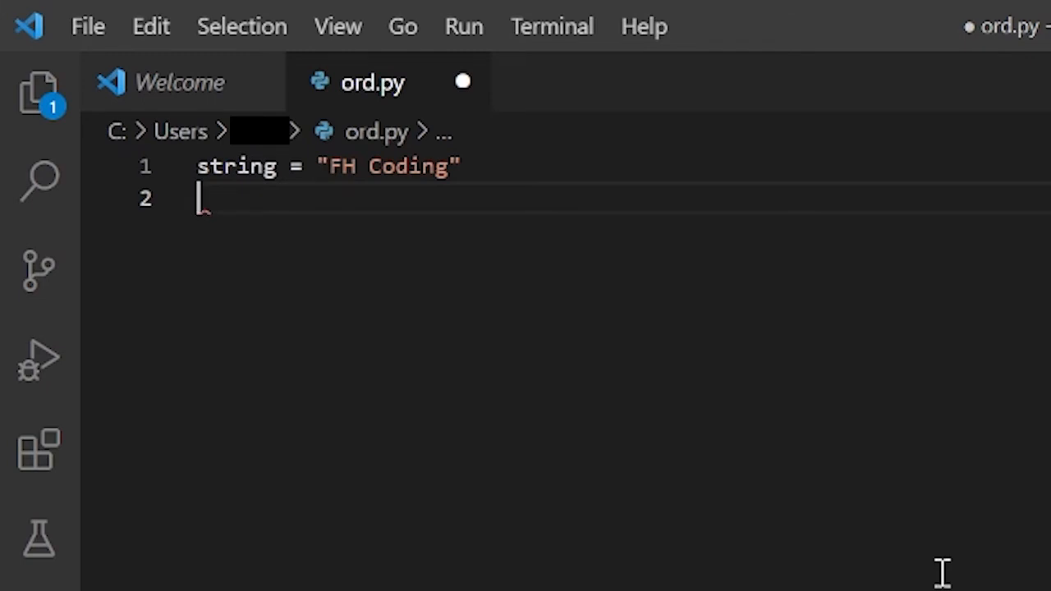
type("count =")
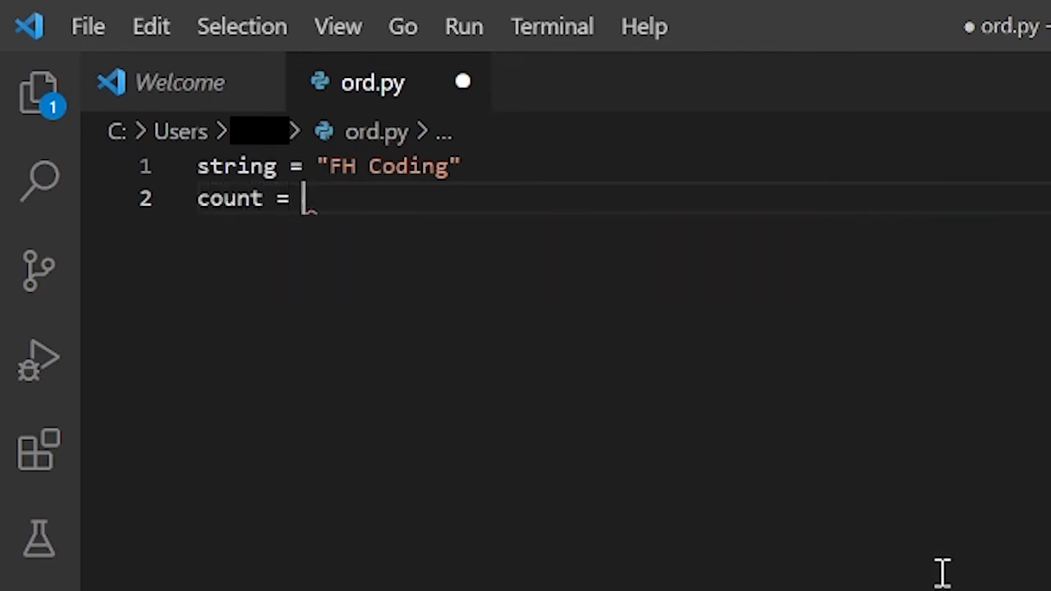
key("Enter")
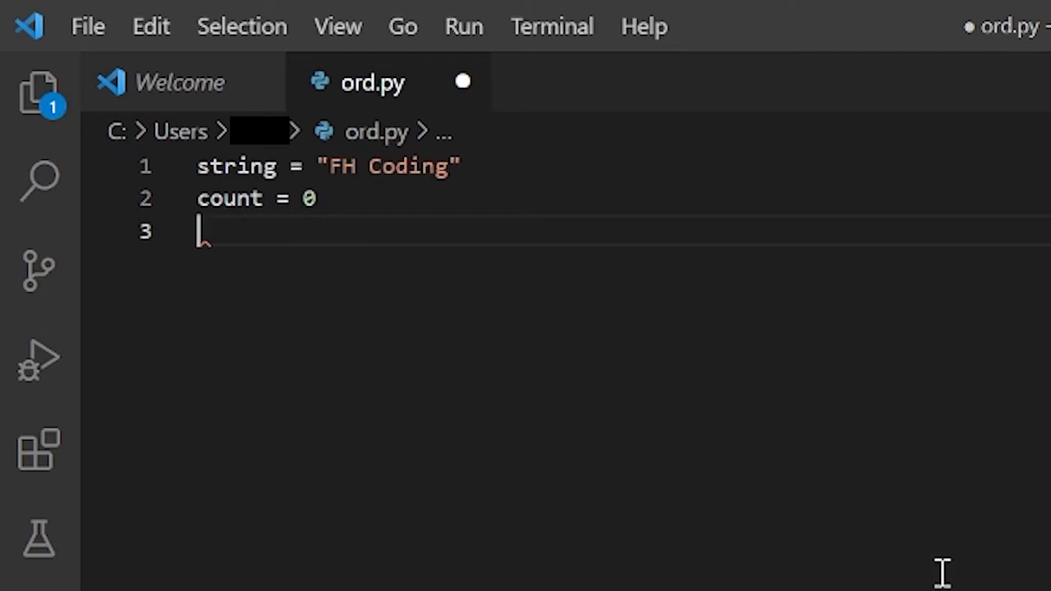
Write a for loop over string adding ord(character) to count
type("for chara")
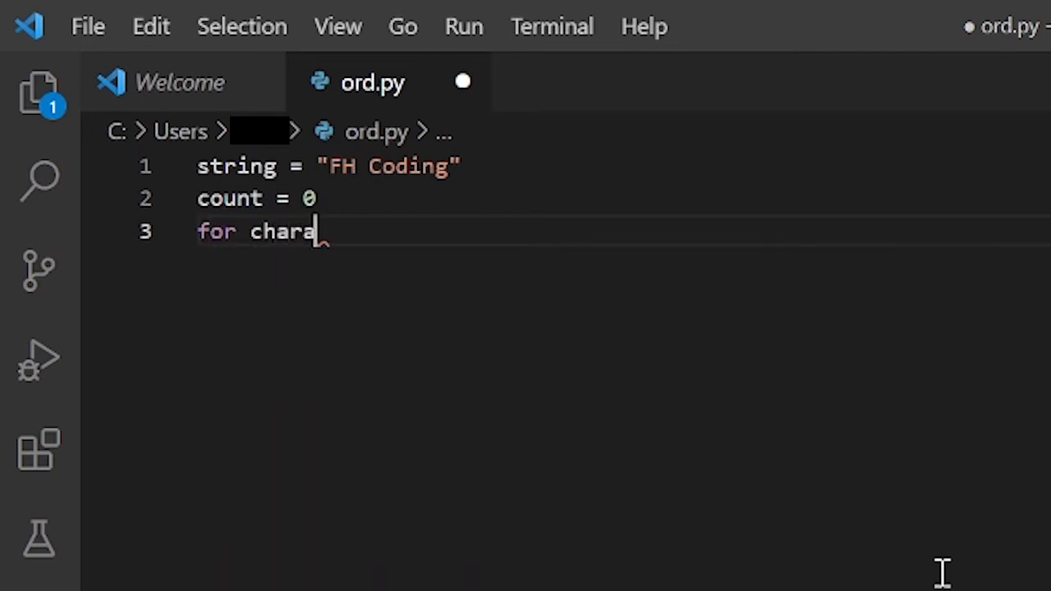
type("cter in")
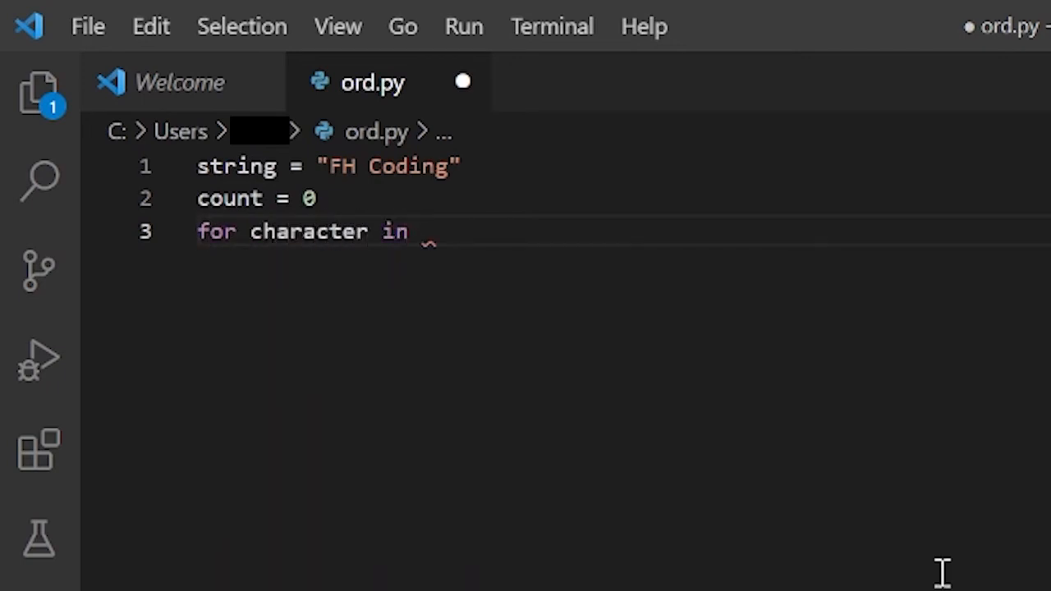
type("string:")
type("count +=")
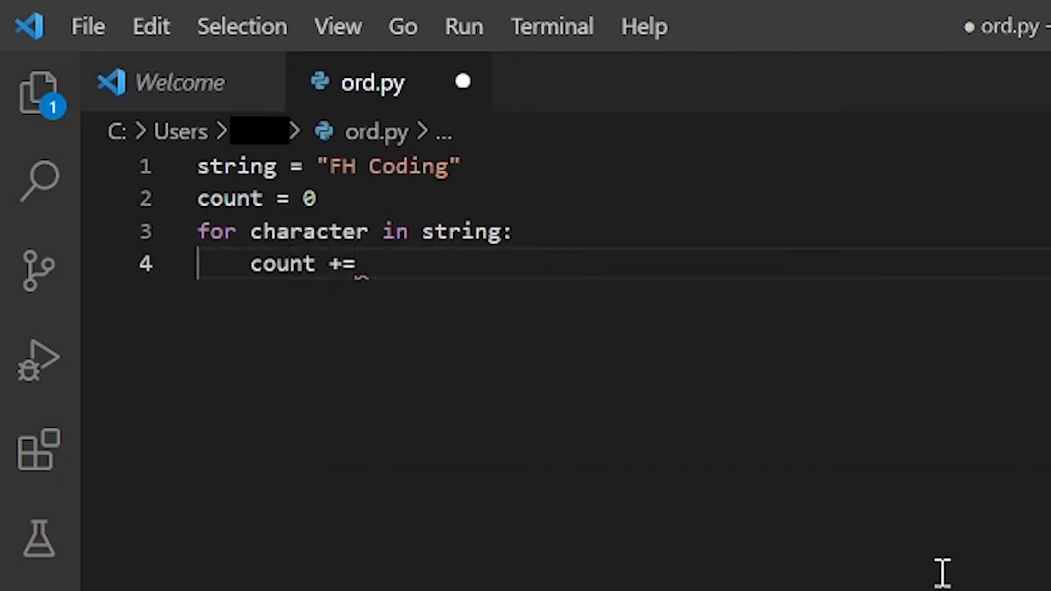
type("ord")
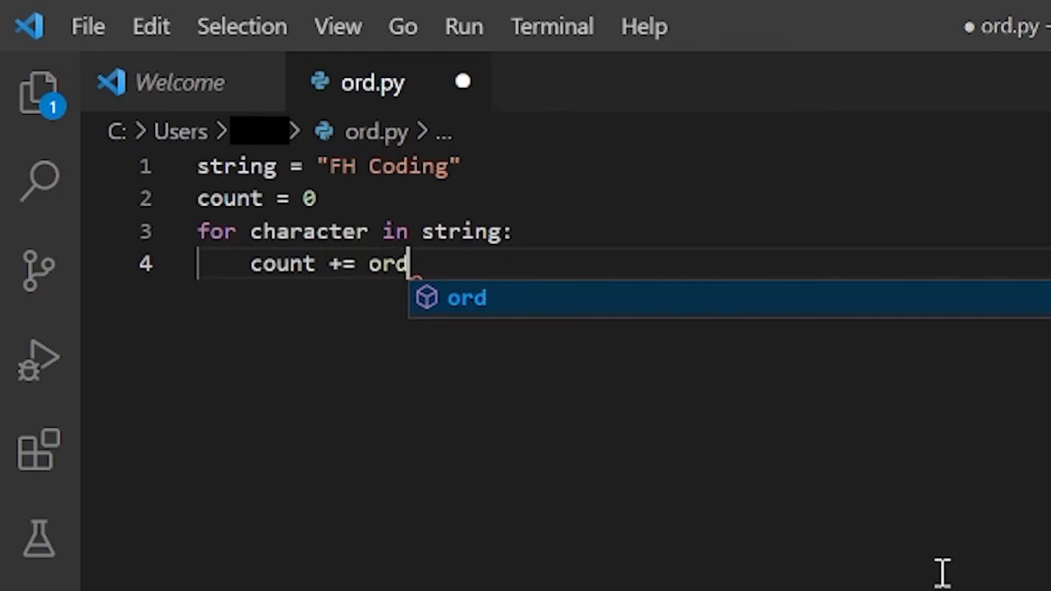
type("(character)")
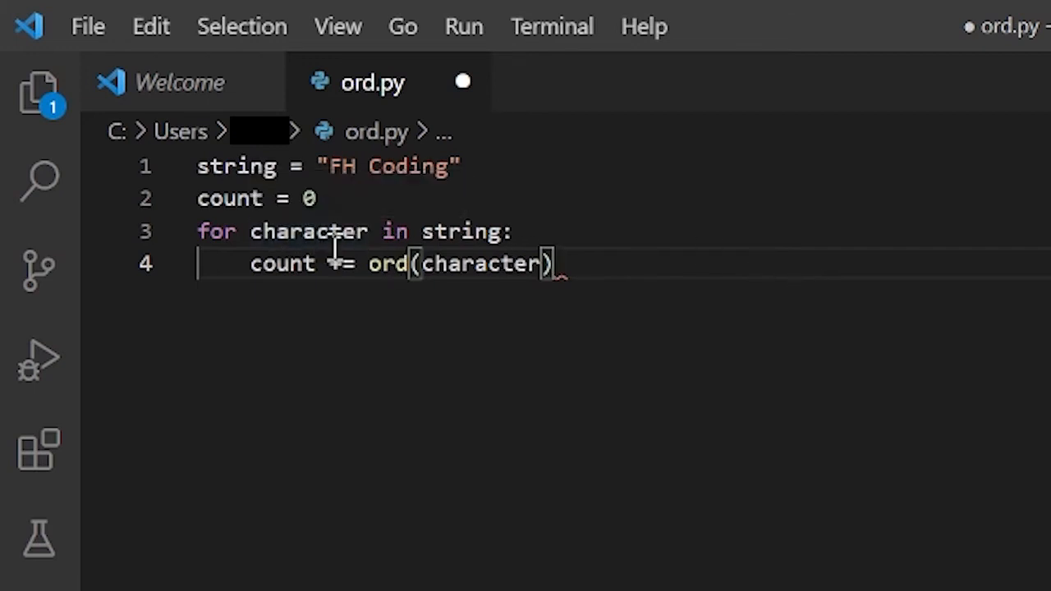
mouse_move(308, 230)
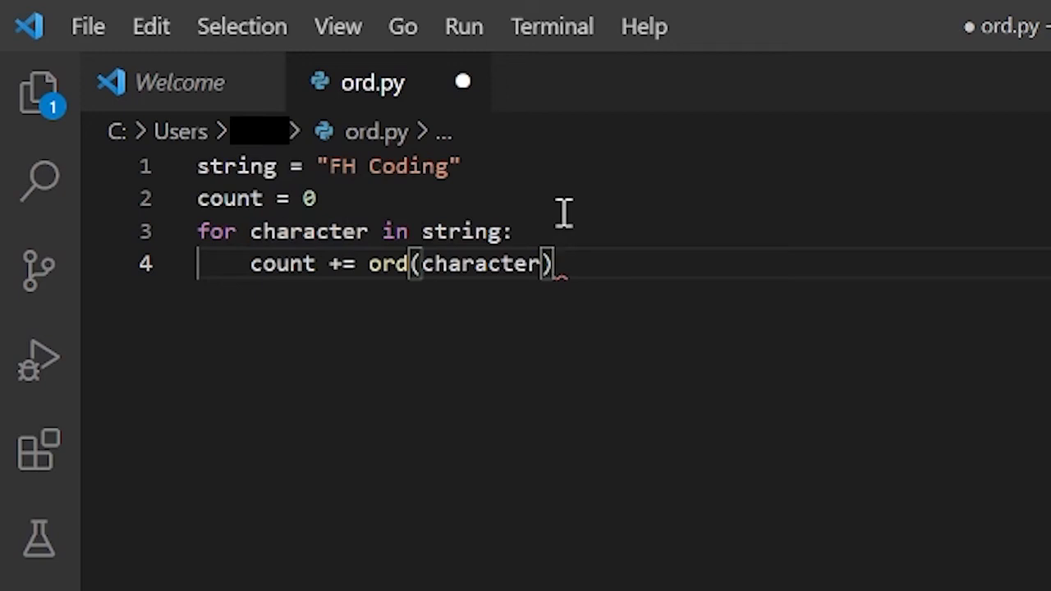
mouse_move(608, 265)
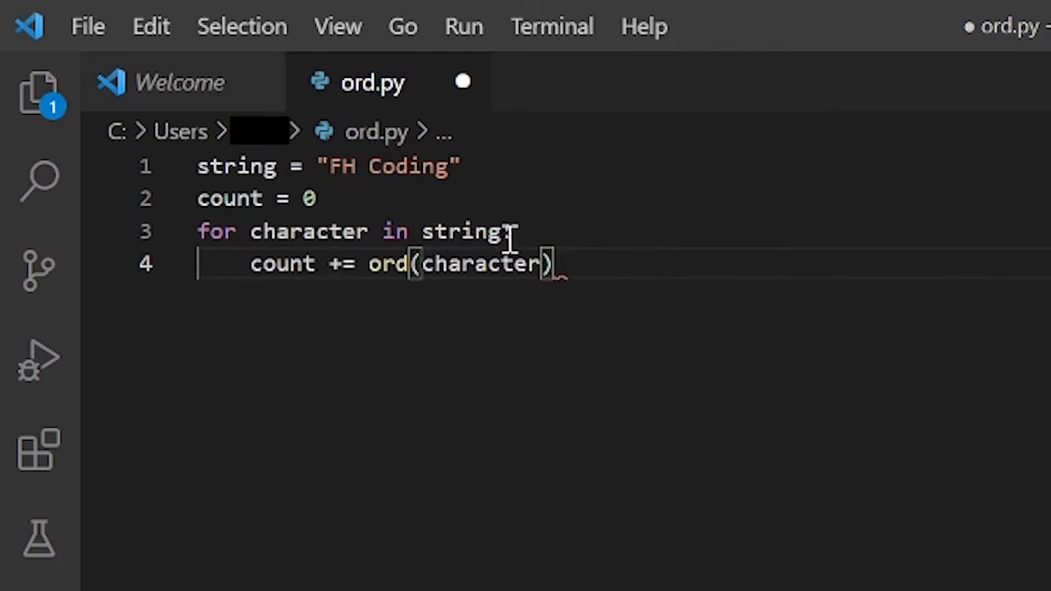
type(":")
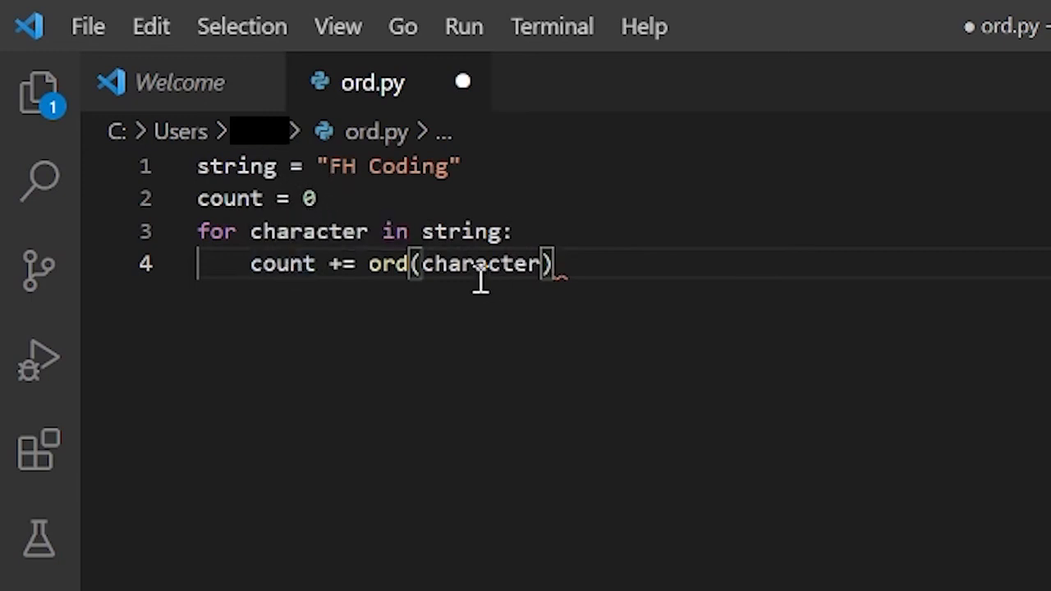
mouse_move(732, 234)
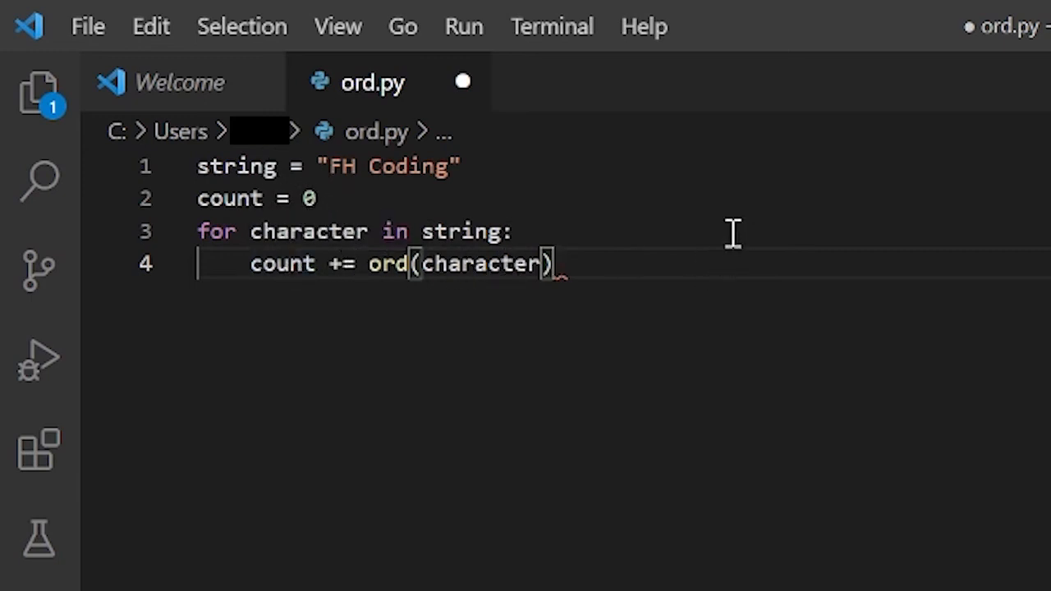
Add print(count) on a new line below the loop
key("Enter")
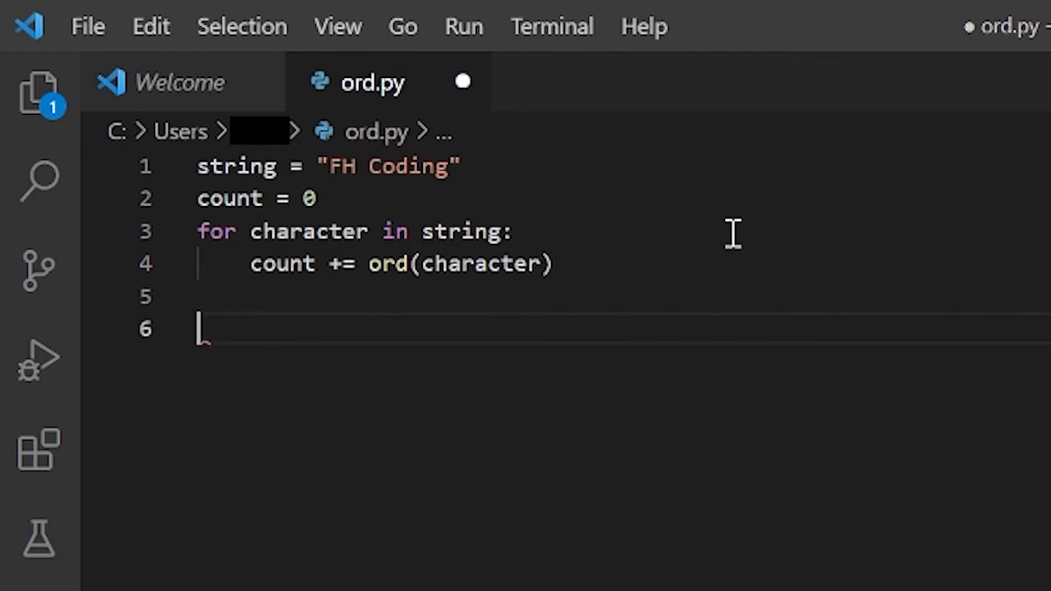
type("p")
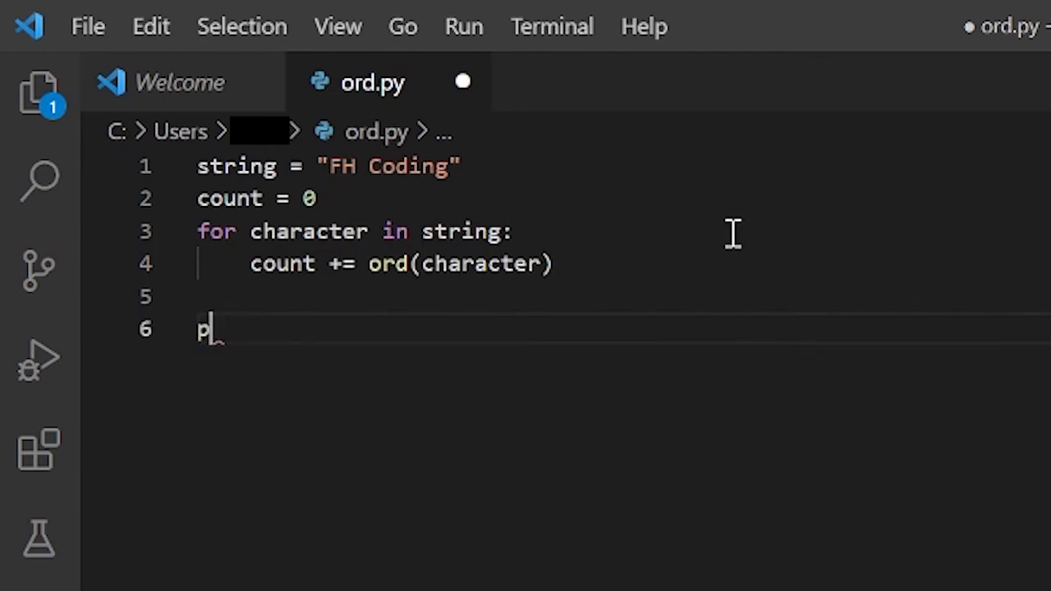
type("rint(count")
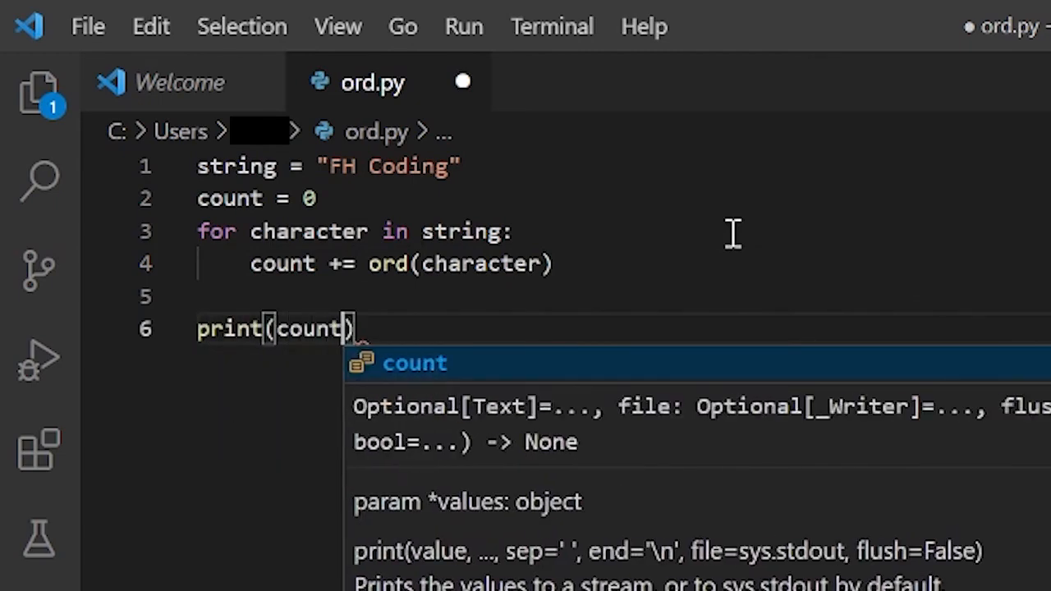
key("Escape")
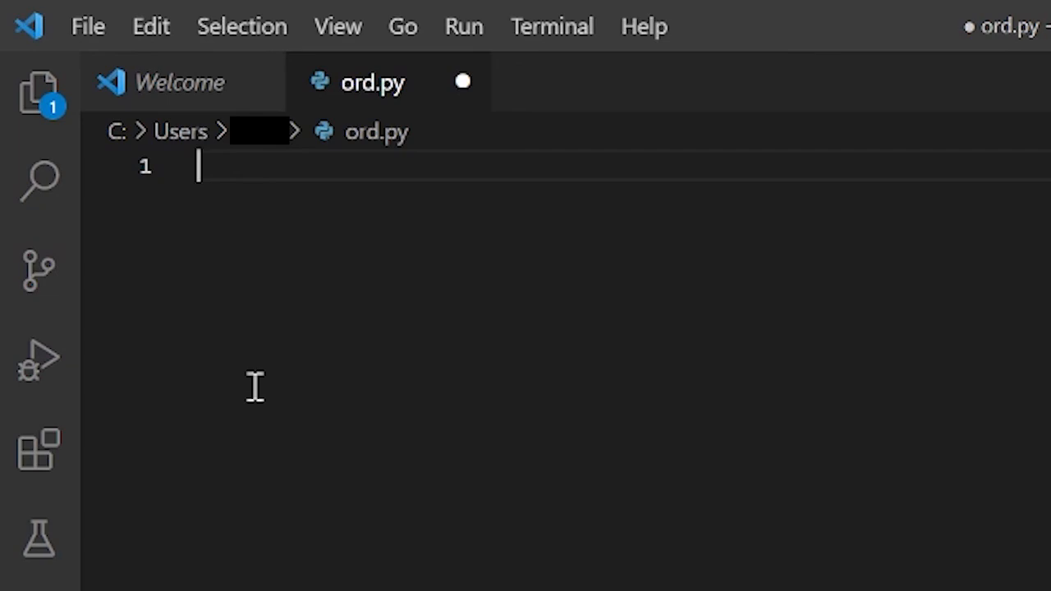
Type print(ord("%")) on line 1 of ord.py
type("print")
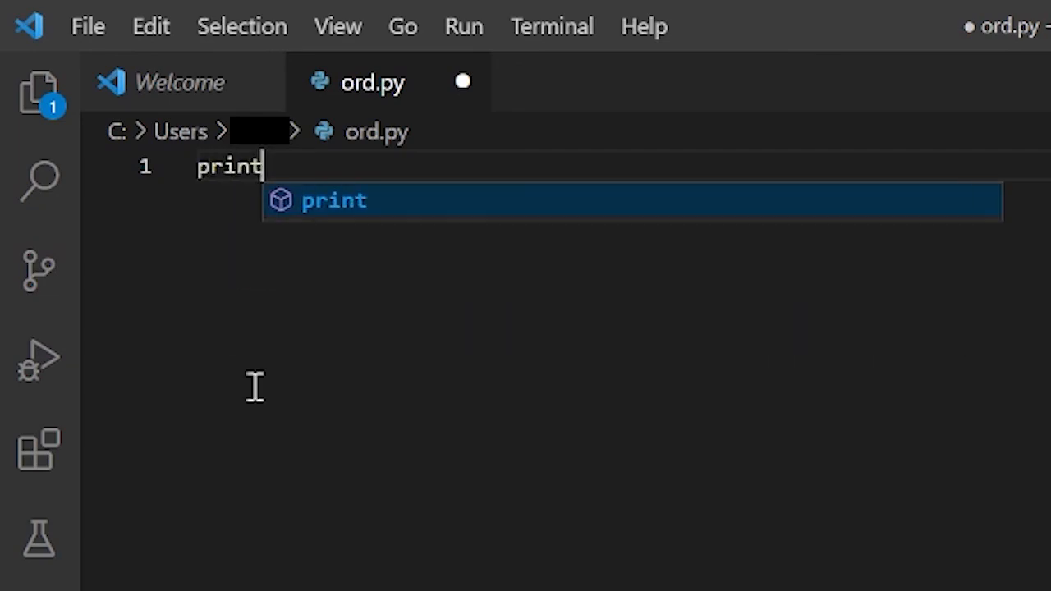
type("(ord")
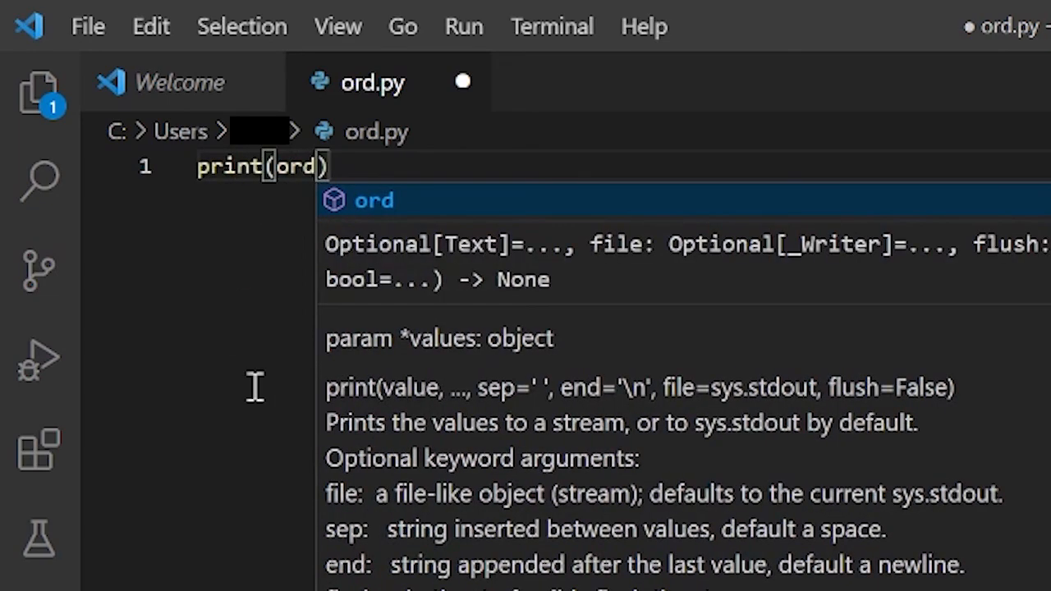
type("(\"\")")
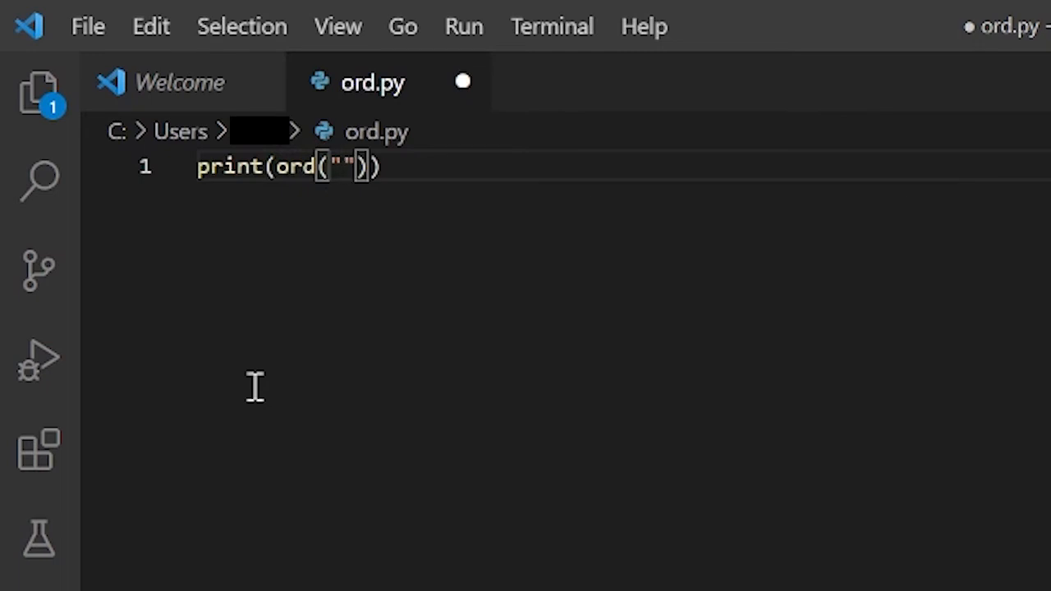
type("%")
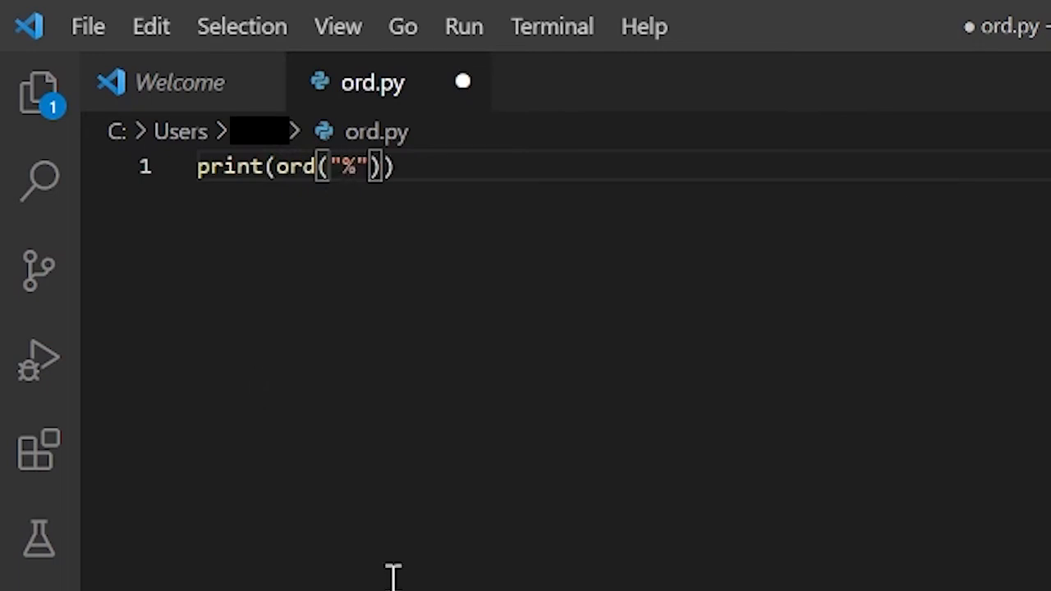